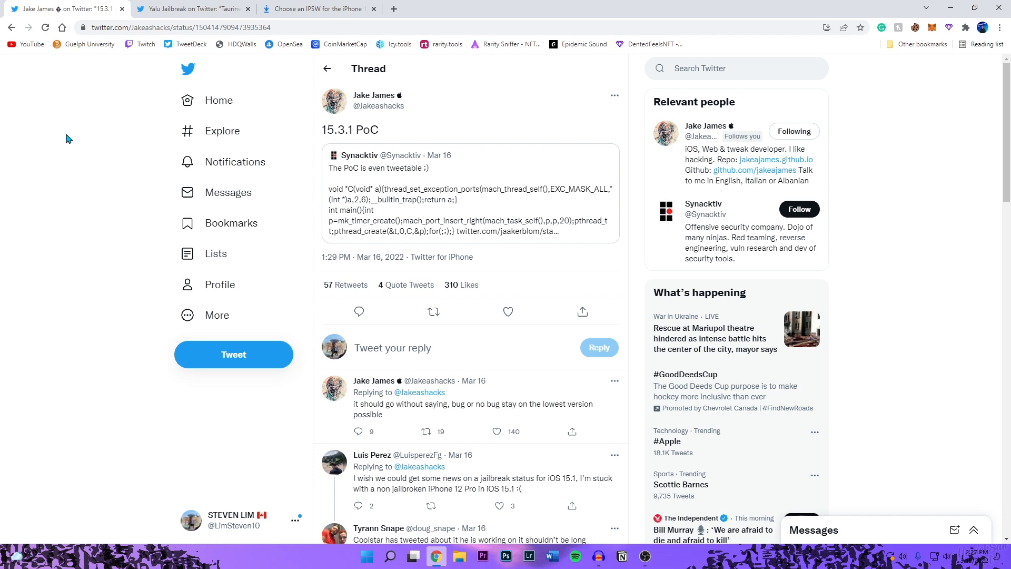
mouse_move(461, 145)
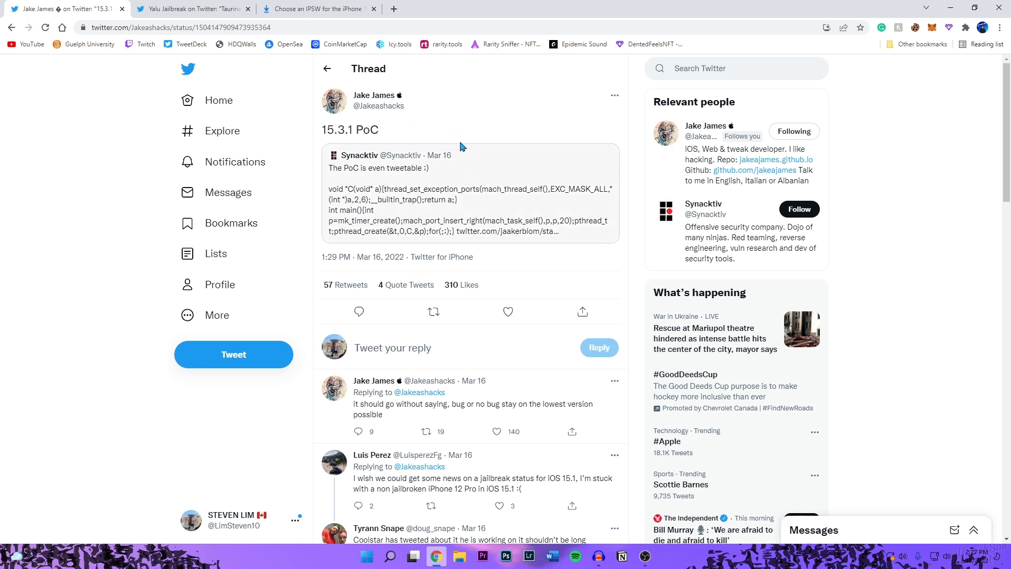
mouse_move(403, 76)
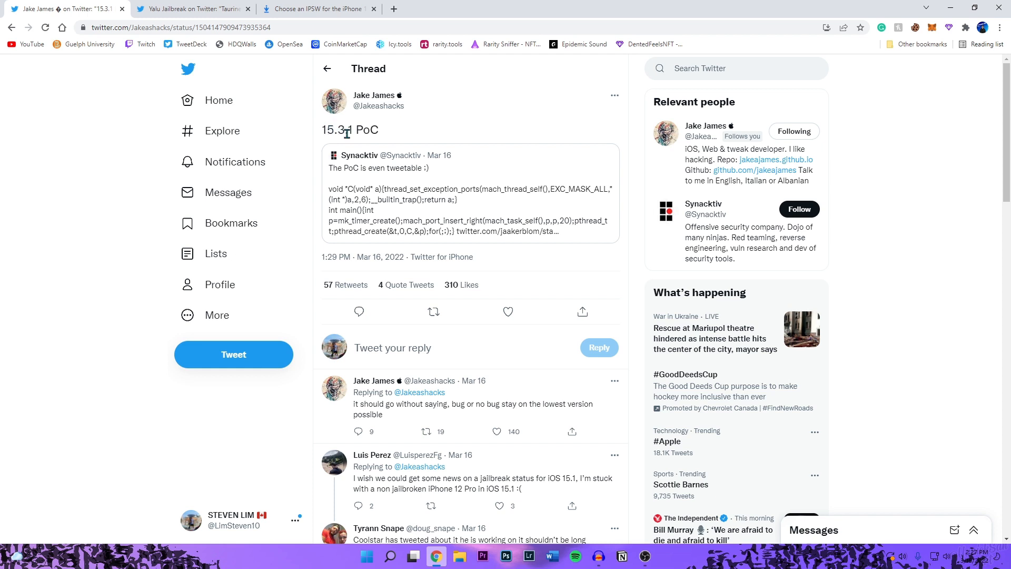
mouse_move(450, 136)
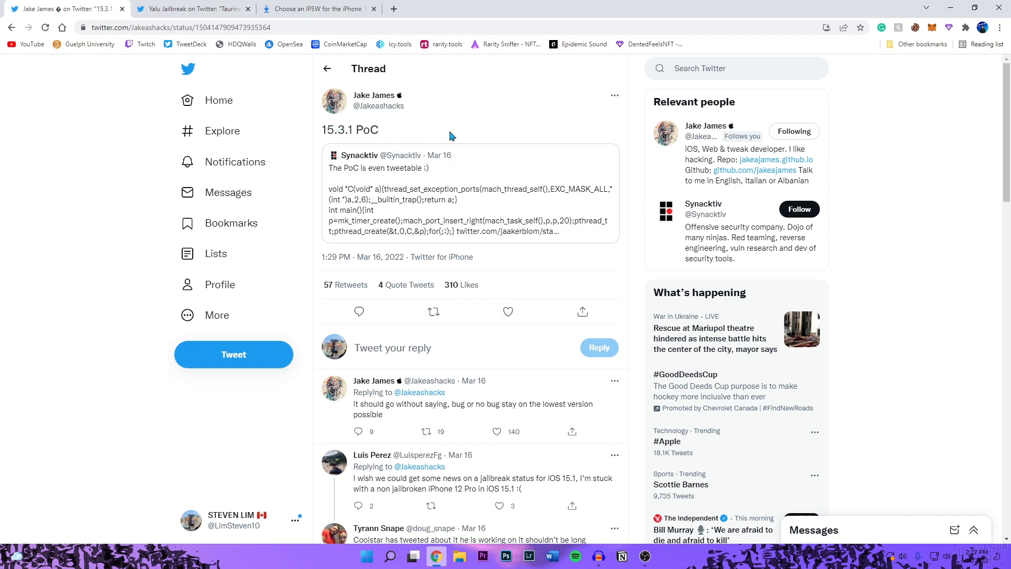
mouse_move(484, 140)
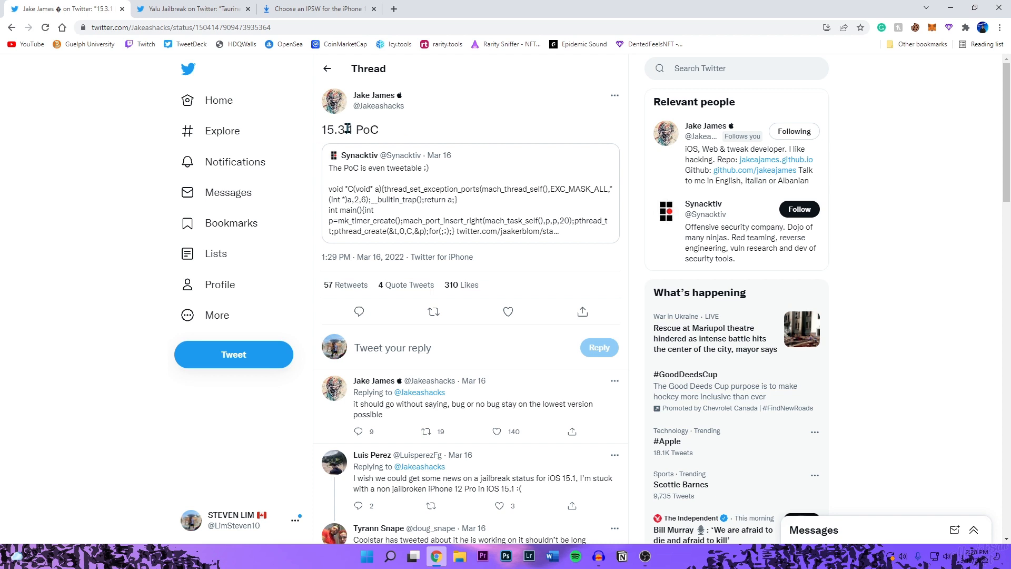
mouse_move(358, 117)
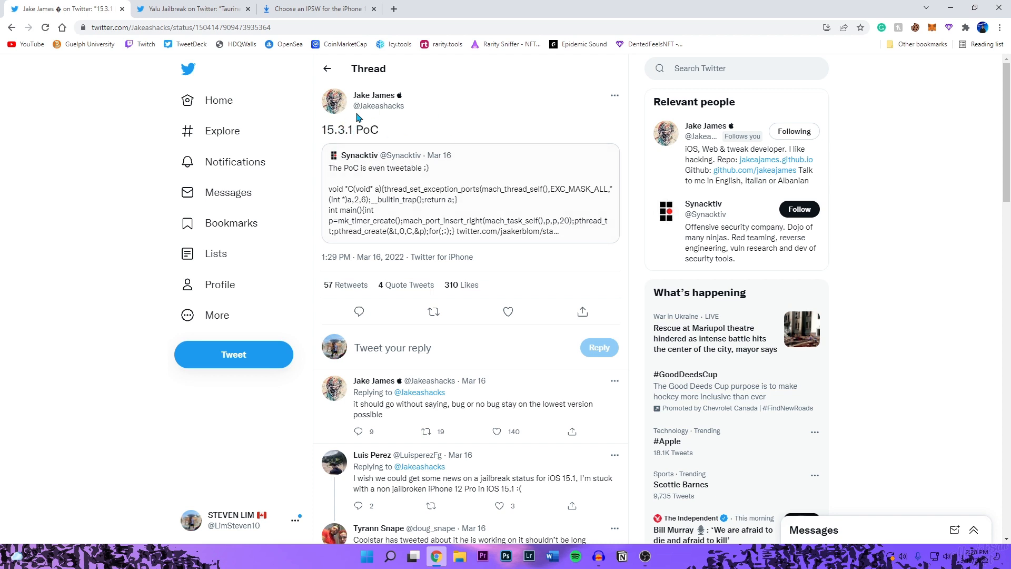
mouse_move(341, 144)
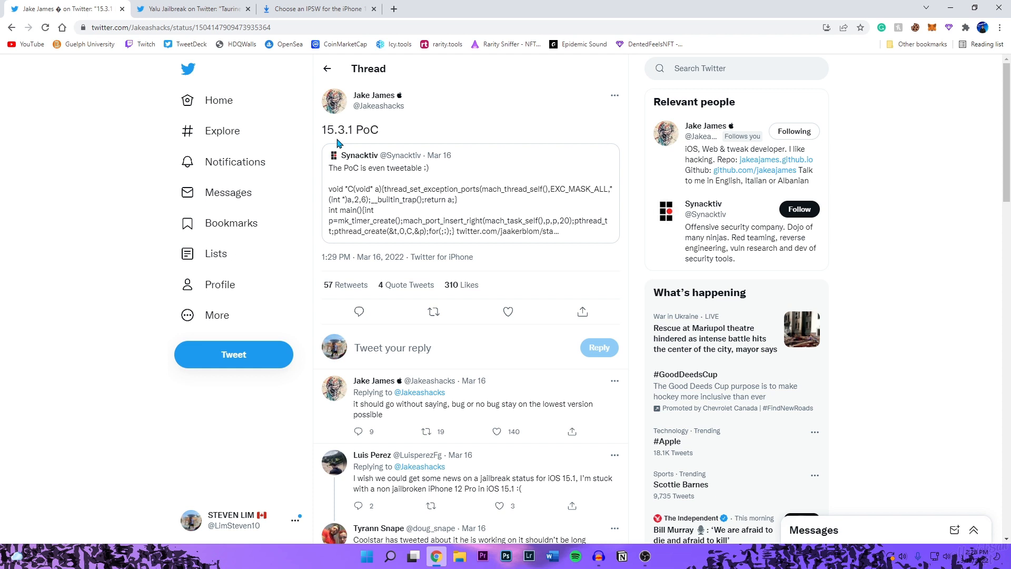
mouse_move(352, 157)
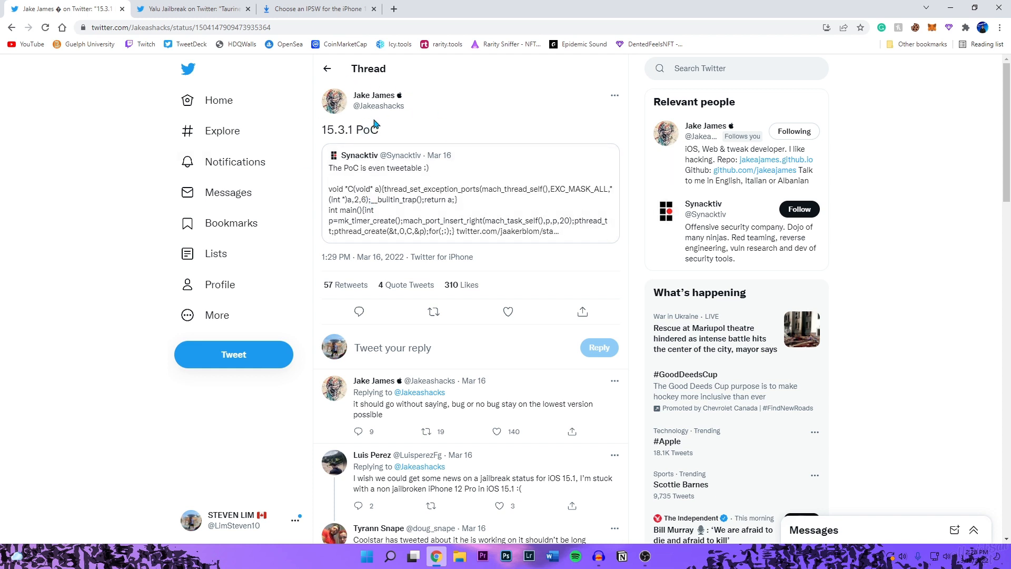
Step: Switch to the ipsw.me tab listing iPhone 13 Pro firmware, with iOS 15.4 and 15.3.1 signed
left_click(316, 9)
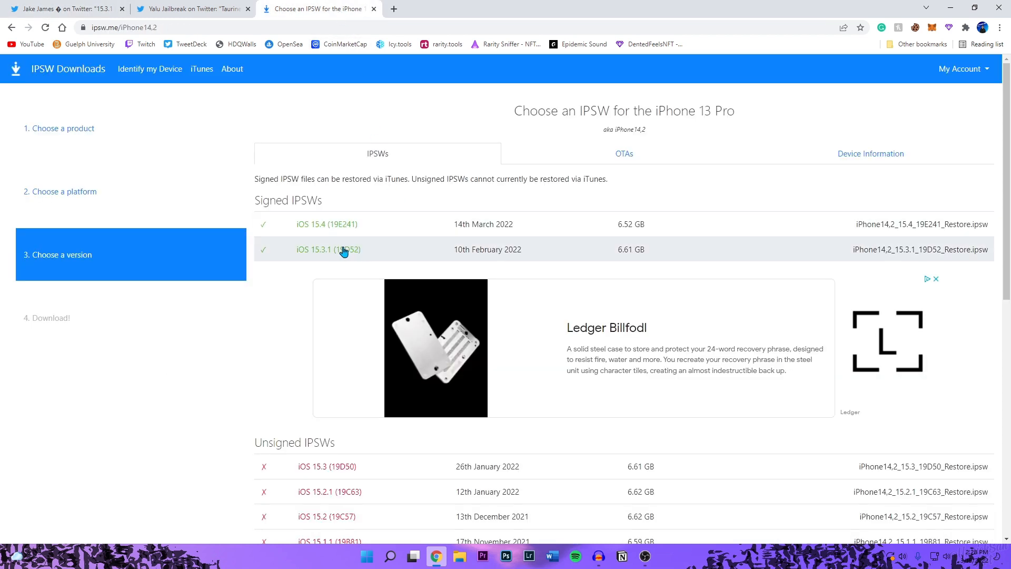
mouse_move(389, 262)
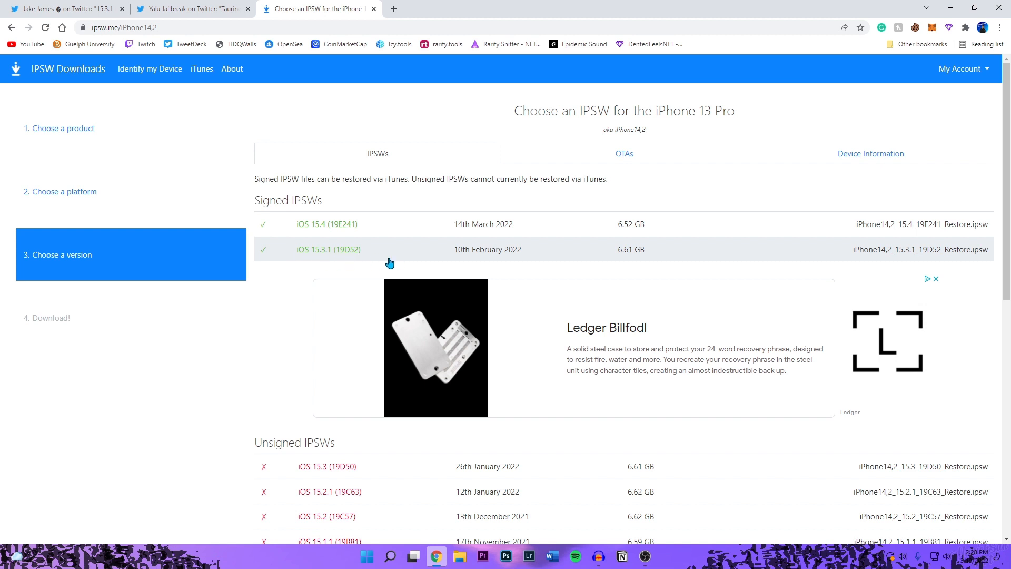
mouse_move(303, 254)
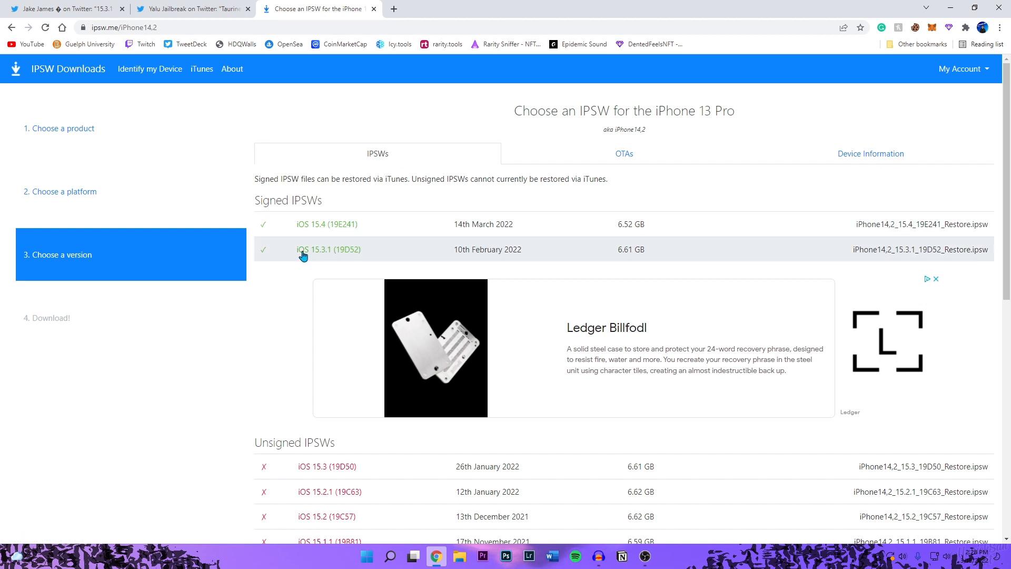
mouse_move(297, 246)
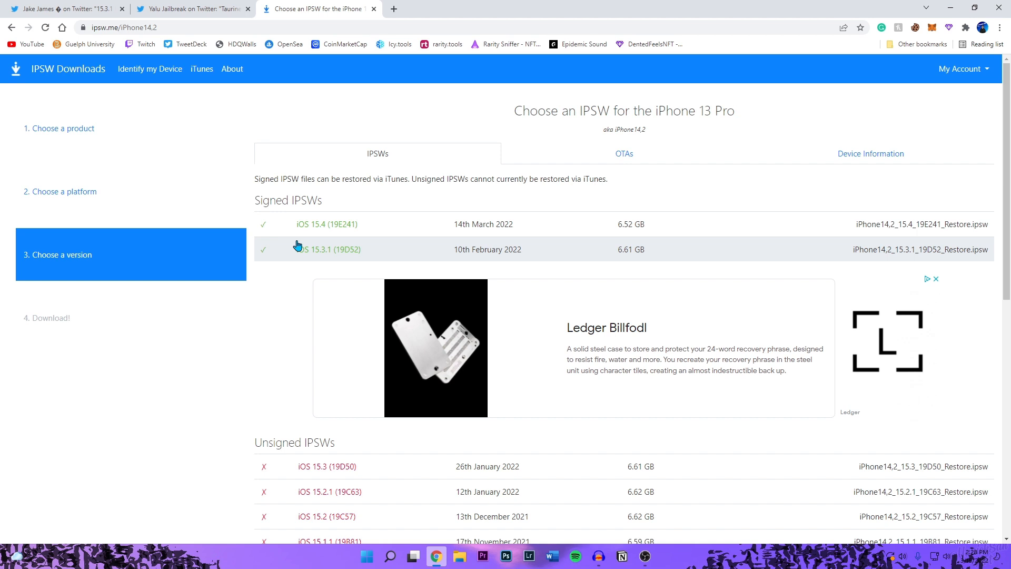
mouse_move(397, 218)
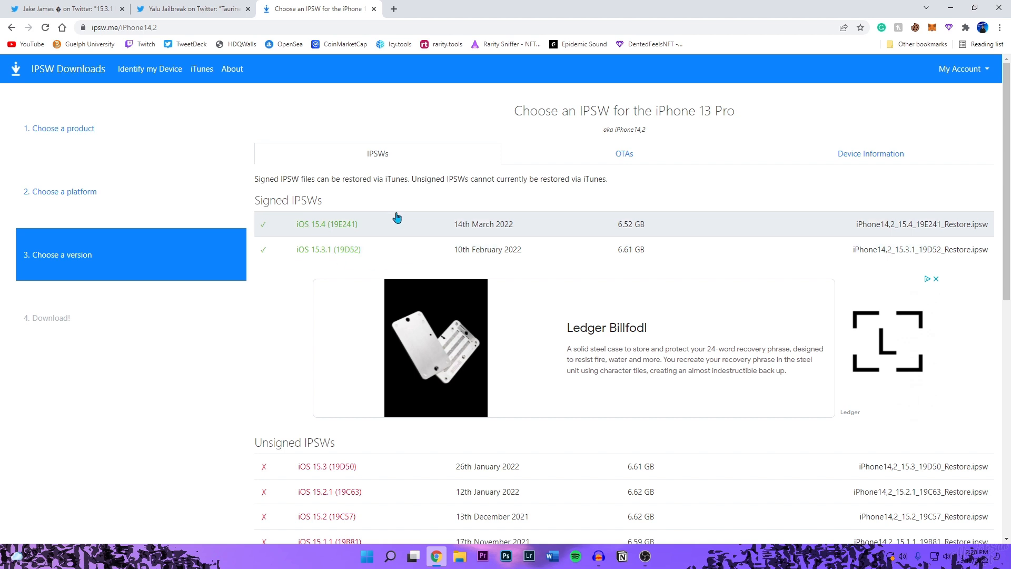
mouse_move(363, 259)
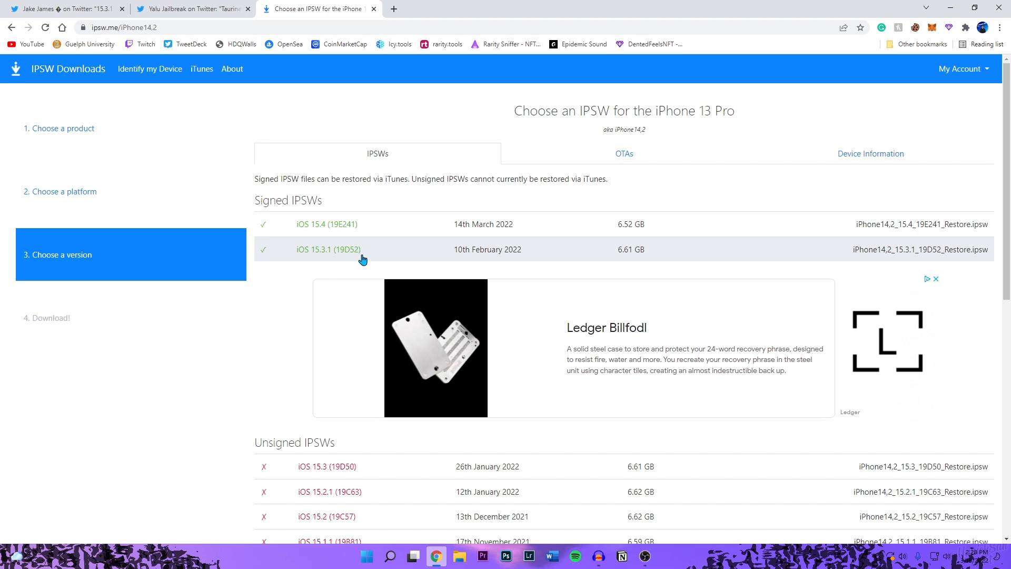
mouse_move(341, 250)
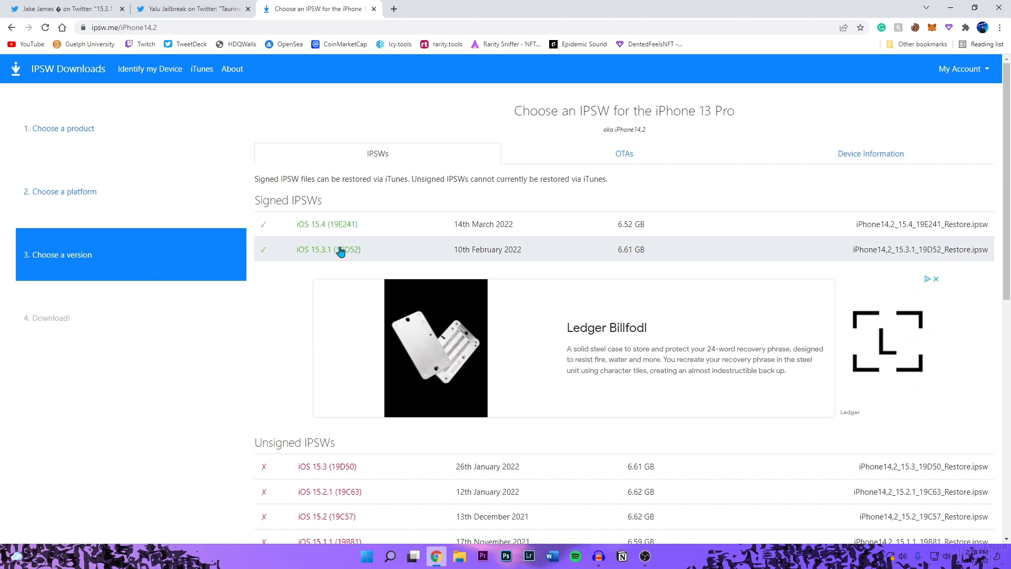
mouse_move(386, 262)
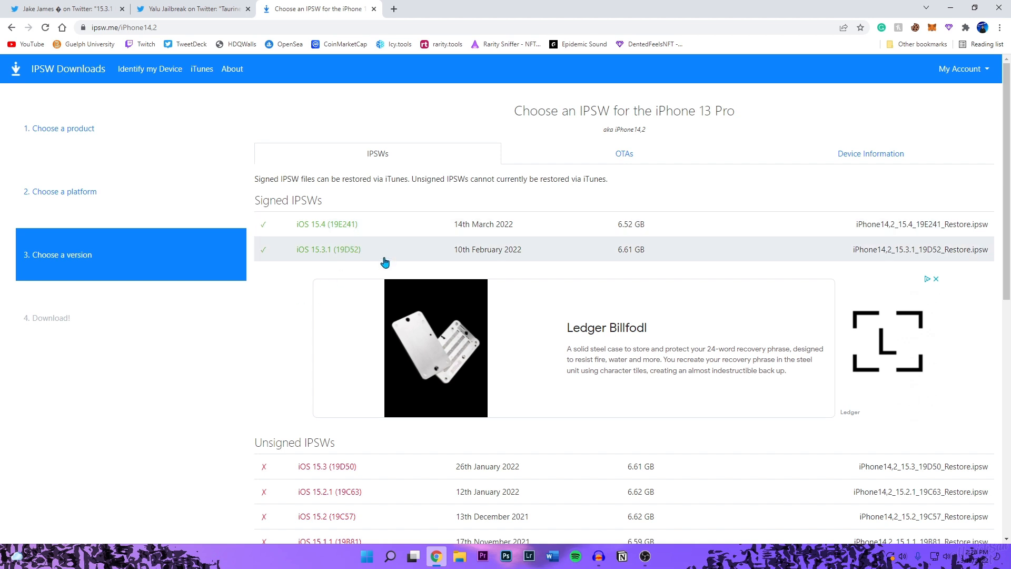
mouse_move(382, 255)
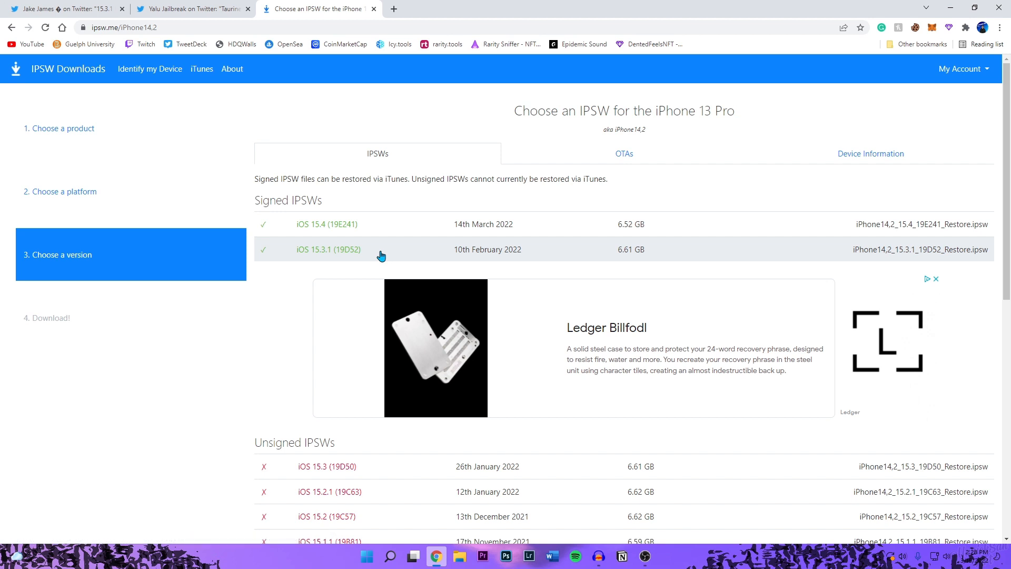
mouse_move(145, 45)
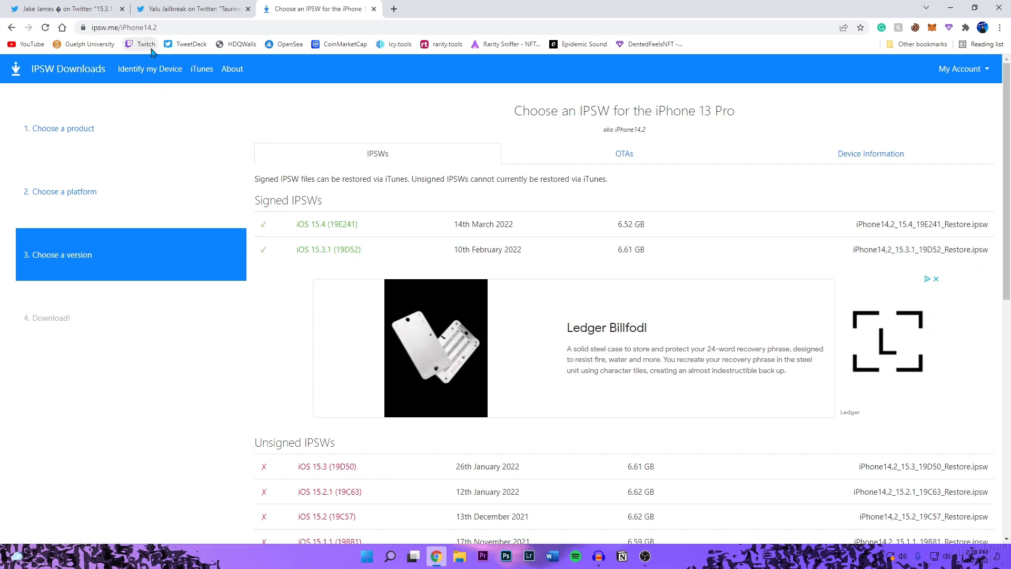
mouse_move(162, 122)
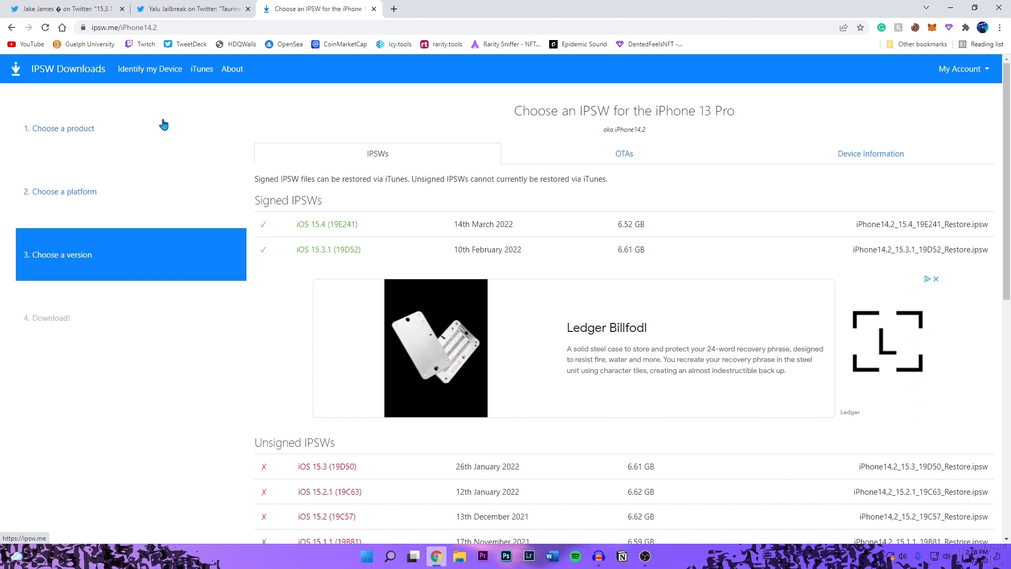
mouse_move(278, 267)
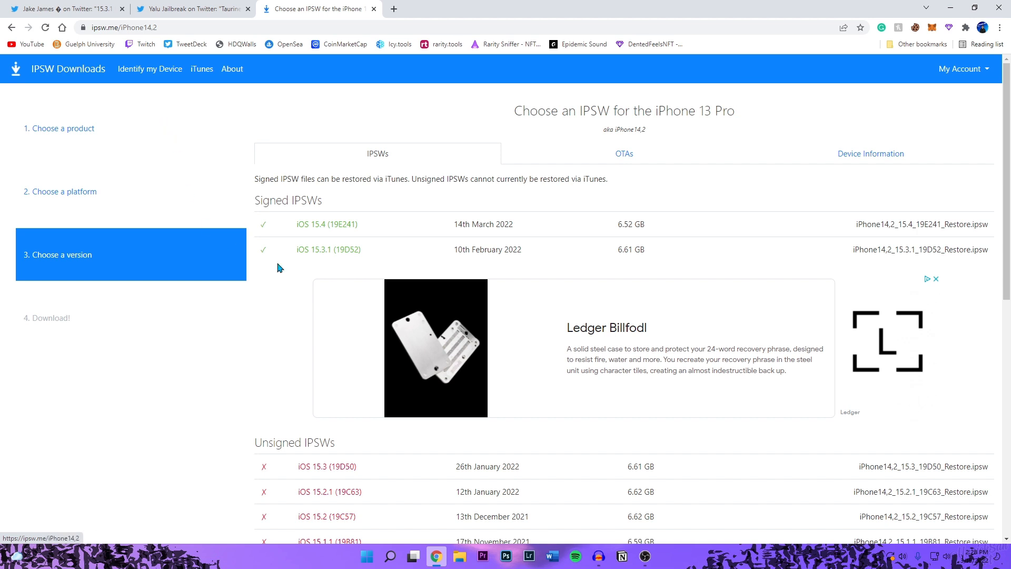
mouse_move(322, 249)
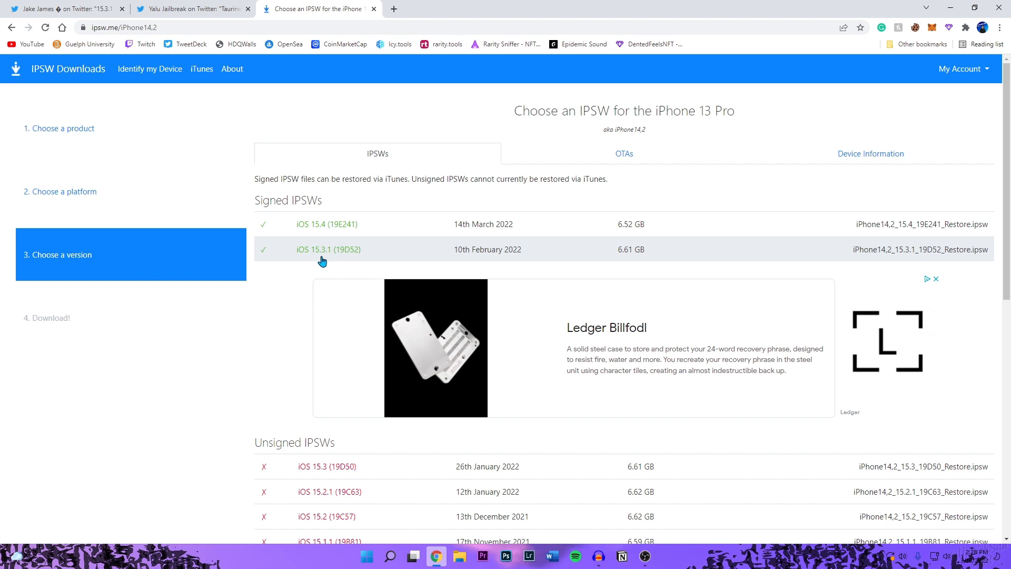
mouse_move(378, 265)
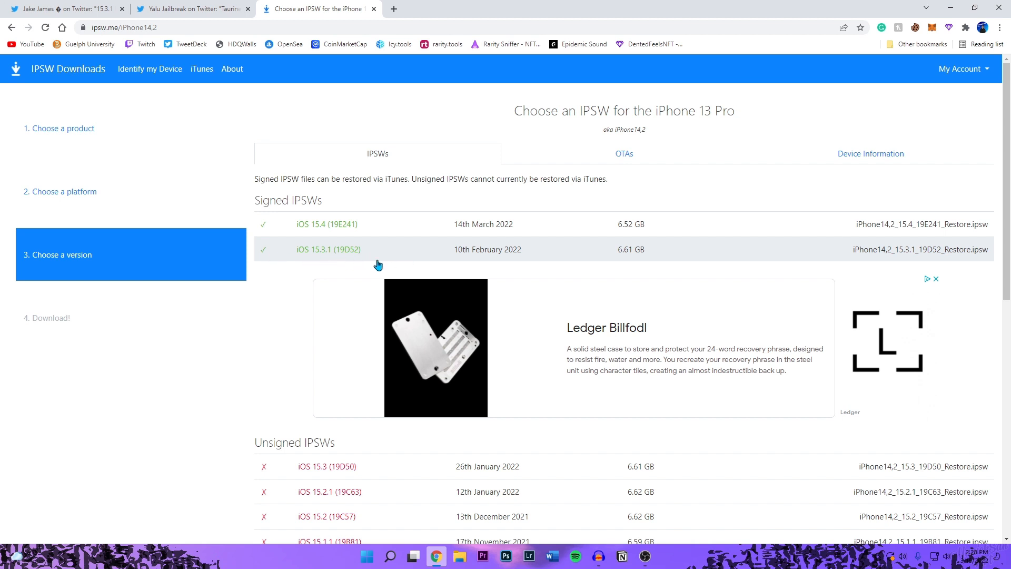
left_click(64, 9)
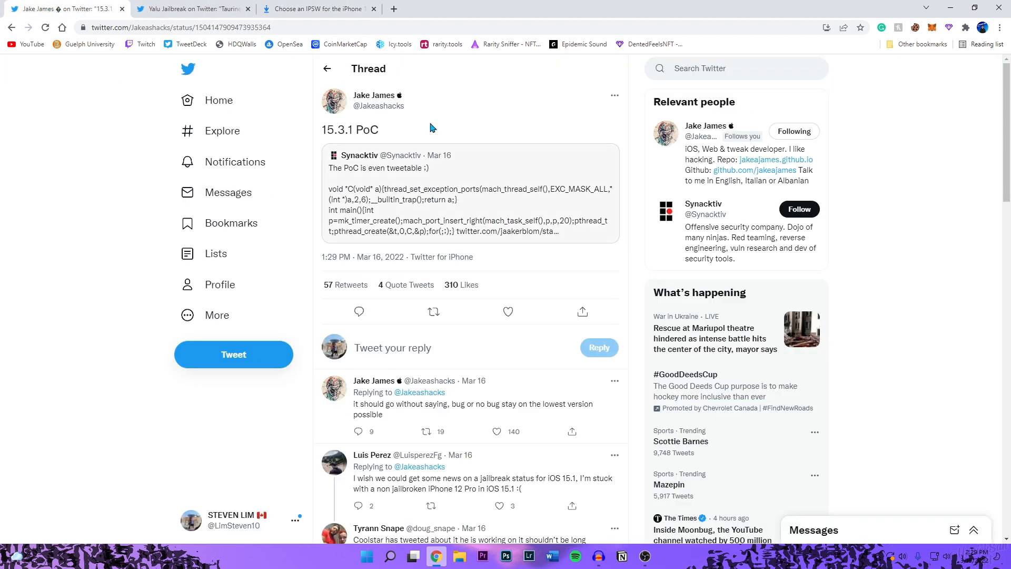
mouse_move(30, 139)
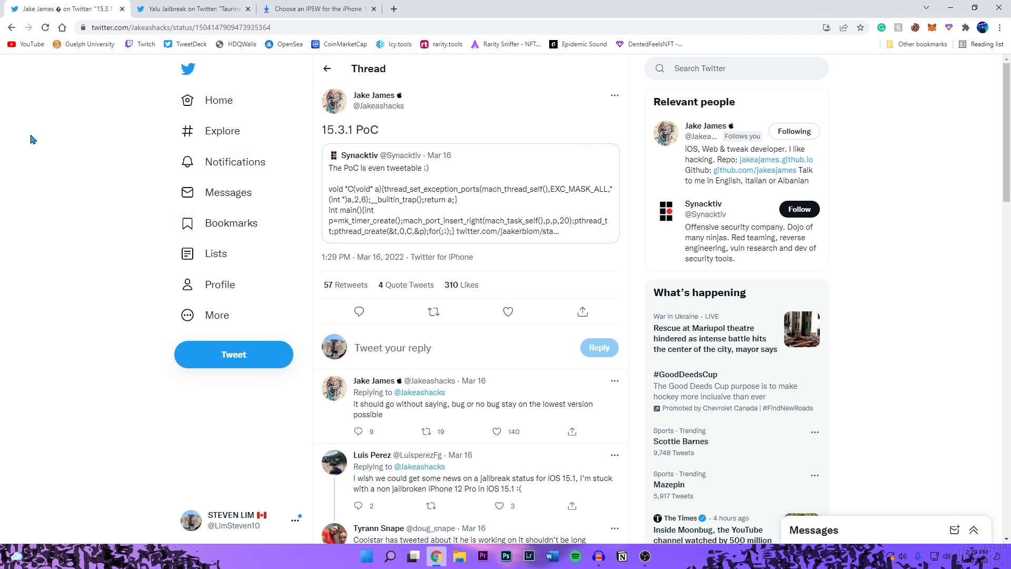
mouse_move(421, 221)
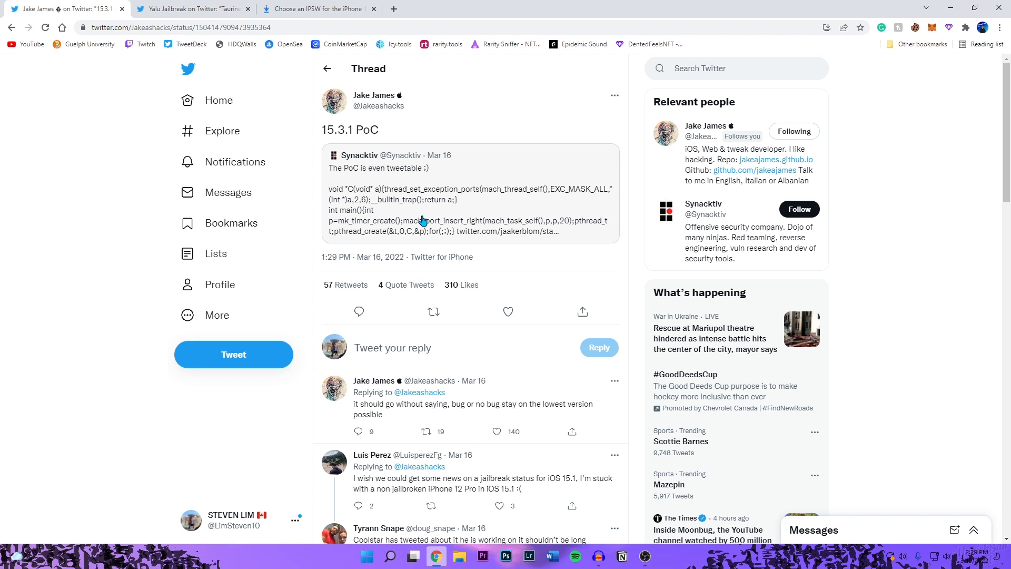
mouse_move(406, 113)
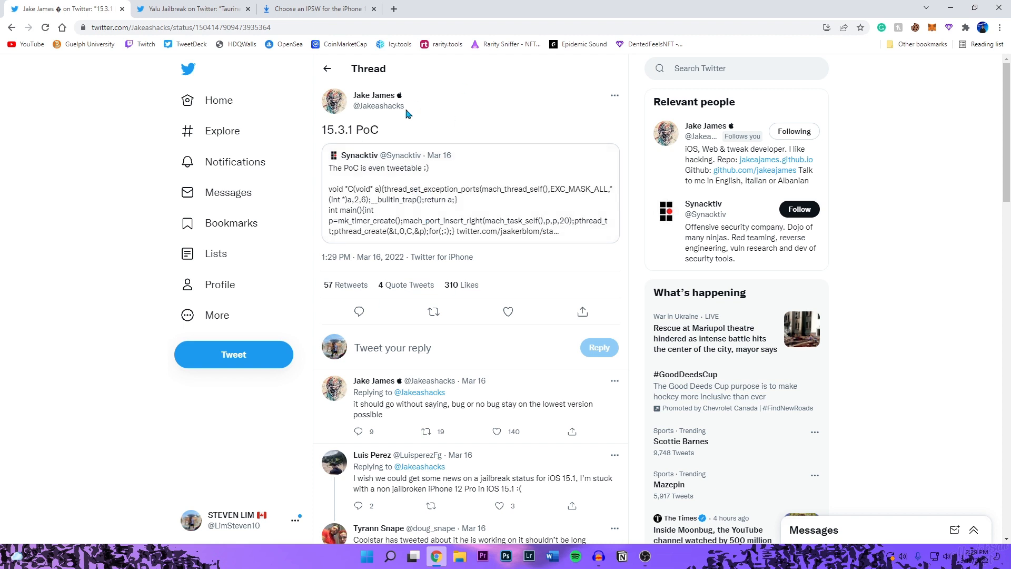
mouse_move(395, 144)
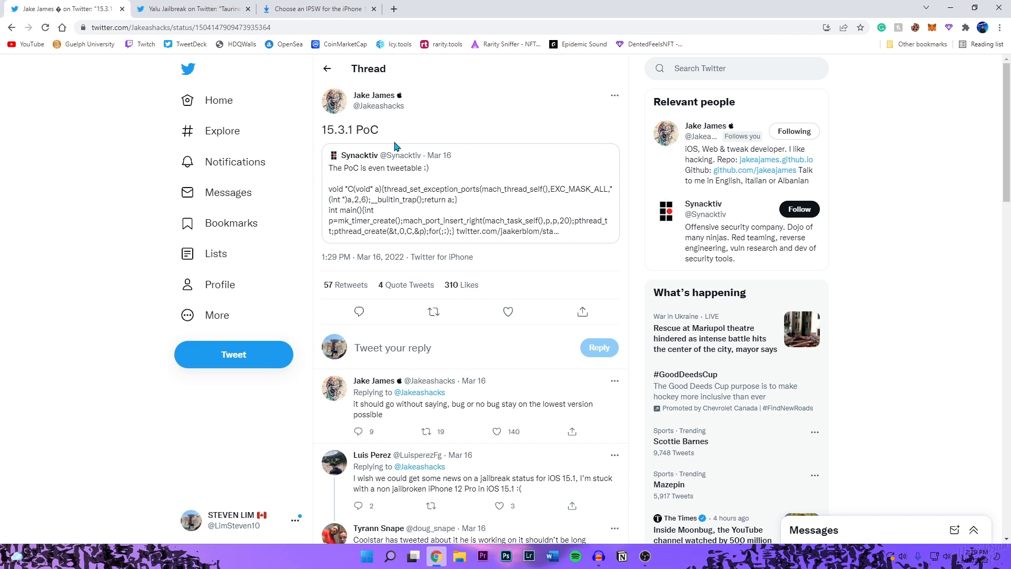
mouse_move(387, 139)
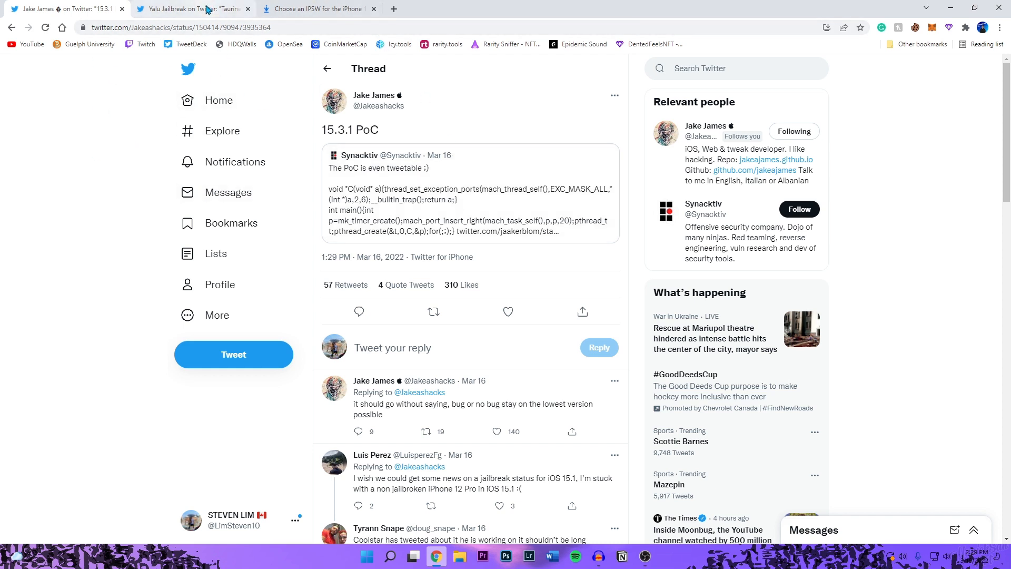
Step: Switch to the Yalu Jailbreak tab showing the Taurine15 update tweet on A8–A11 and A12+ support
left_click(190, 10)
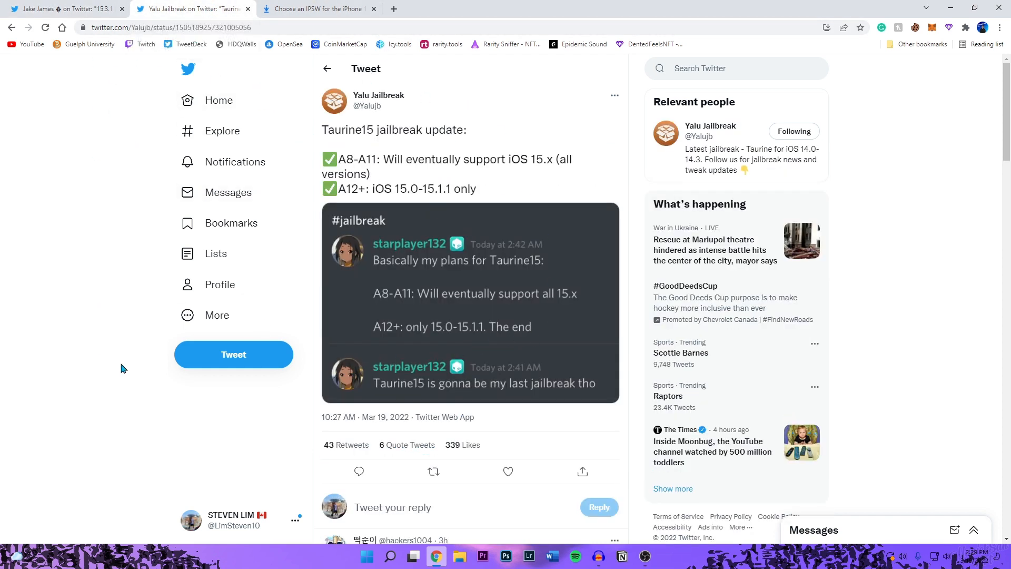
mouse_move(474, 255)
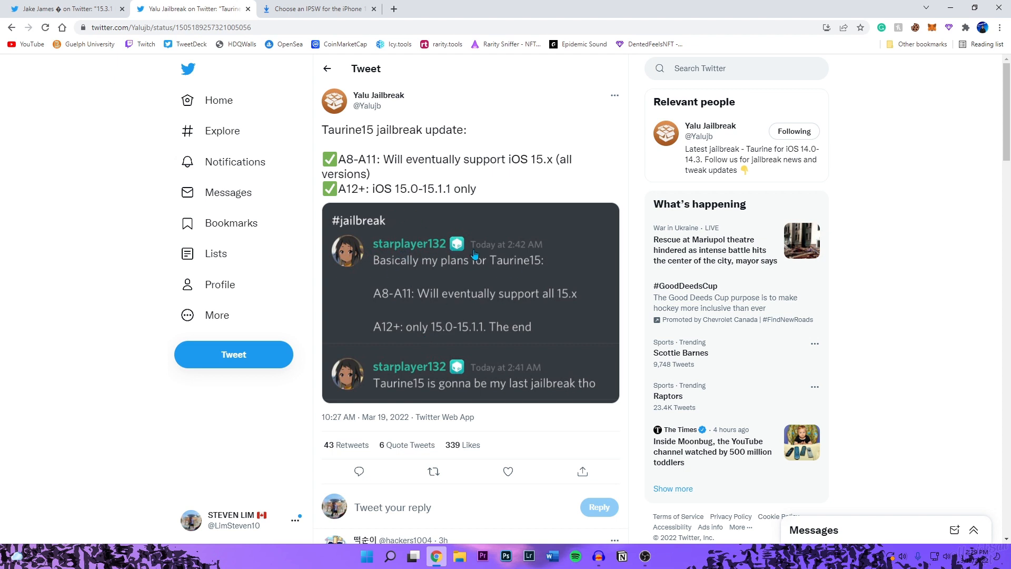
mouse_move(514, 231)
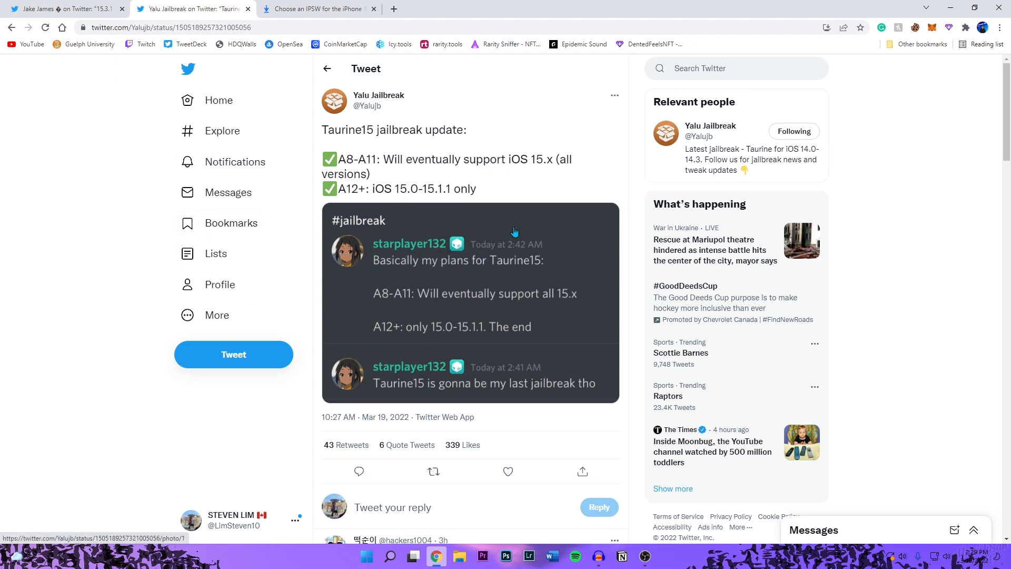
mouse_move(394, 392)
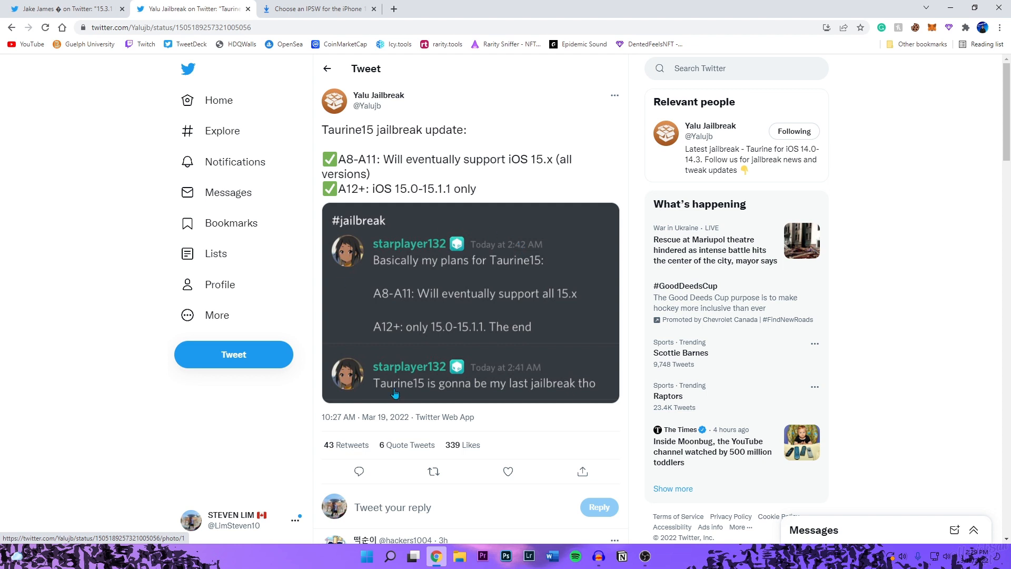
mouse_move(401, 275)
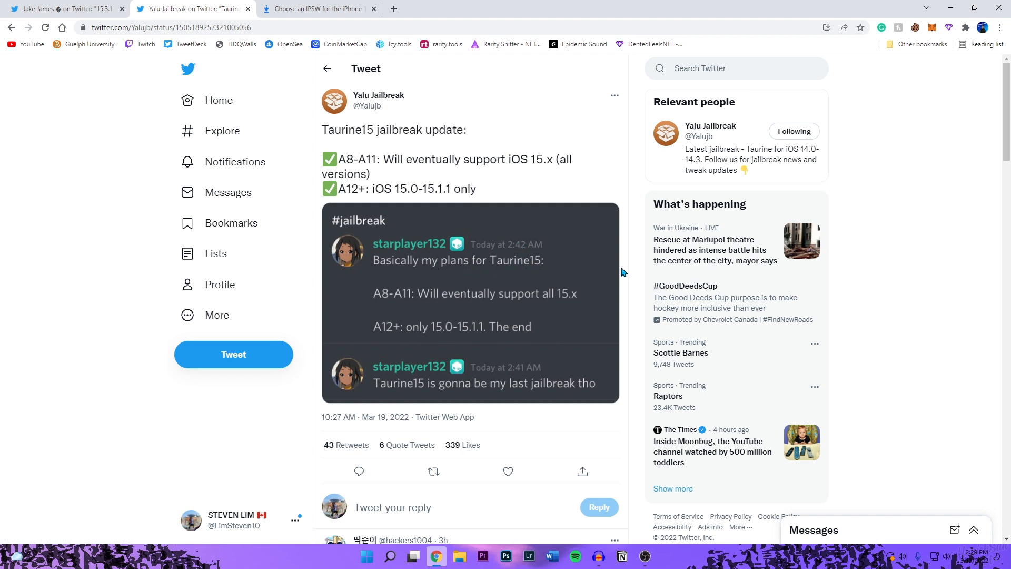
mouse_move(382, 295)
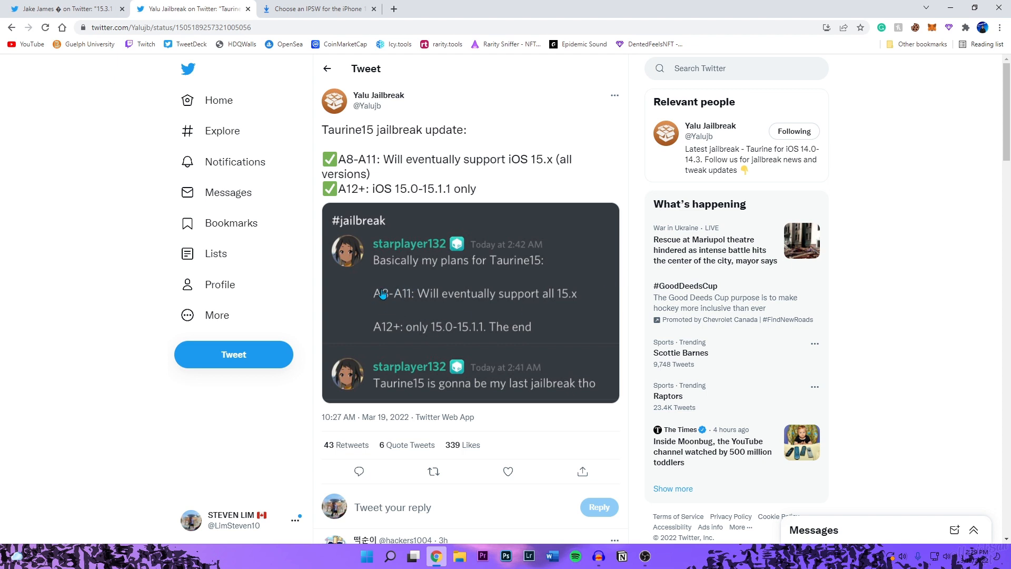
mouse_move(507, 305)
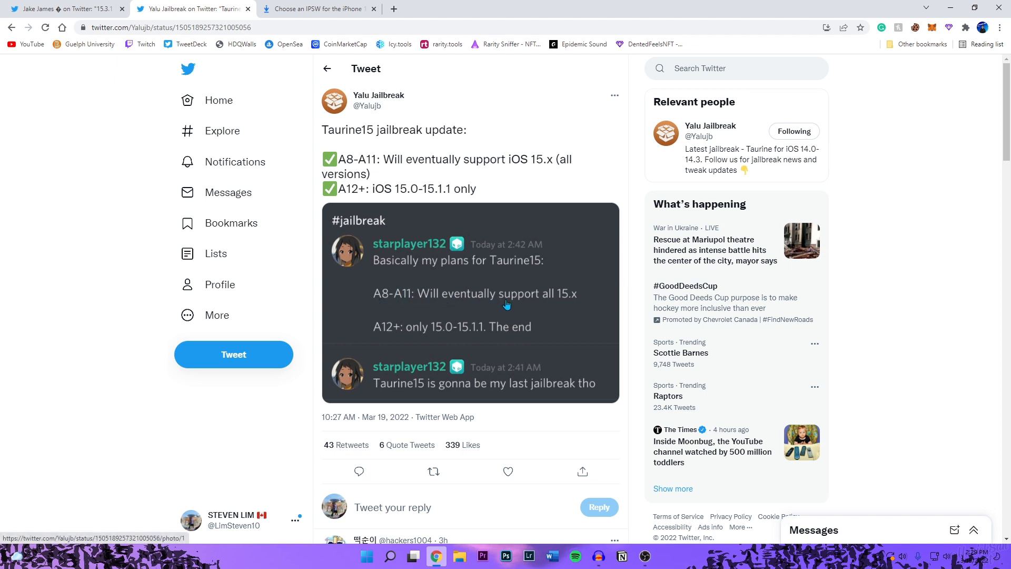
mouse_move(573, 305)
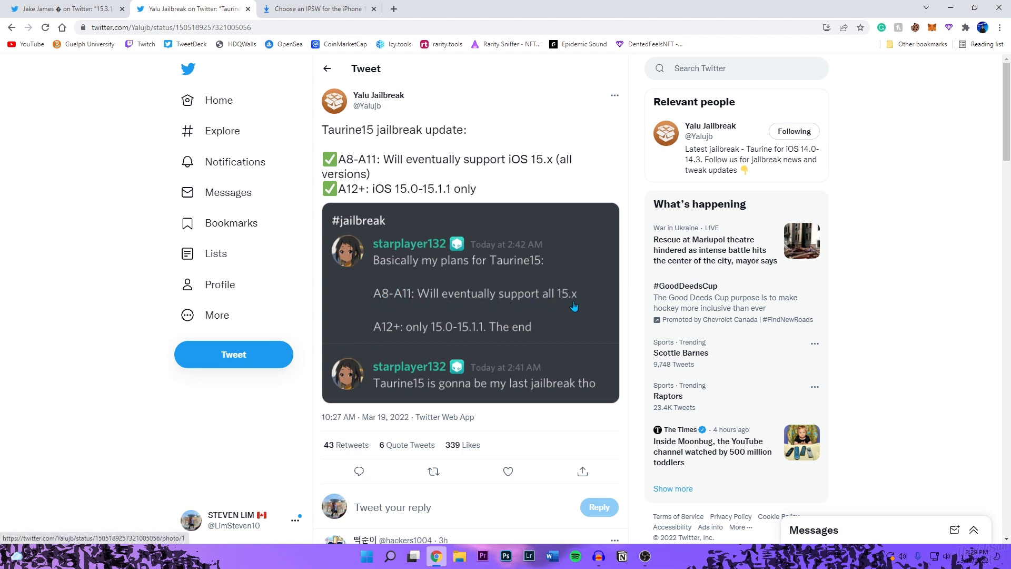
mouse_move(531, 316)
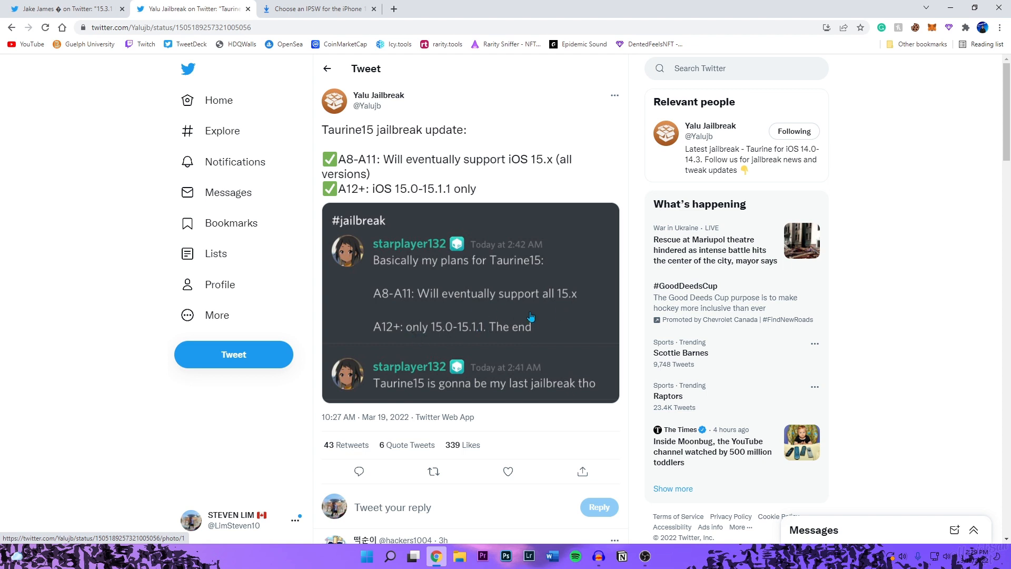
mouse_move(536, 317)
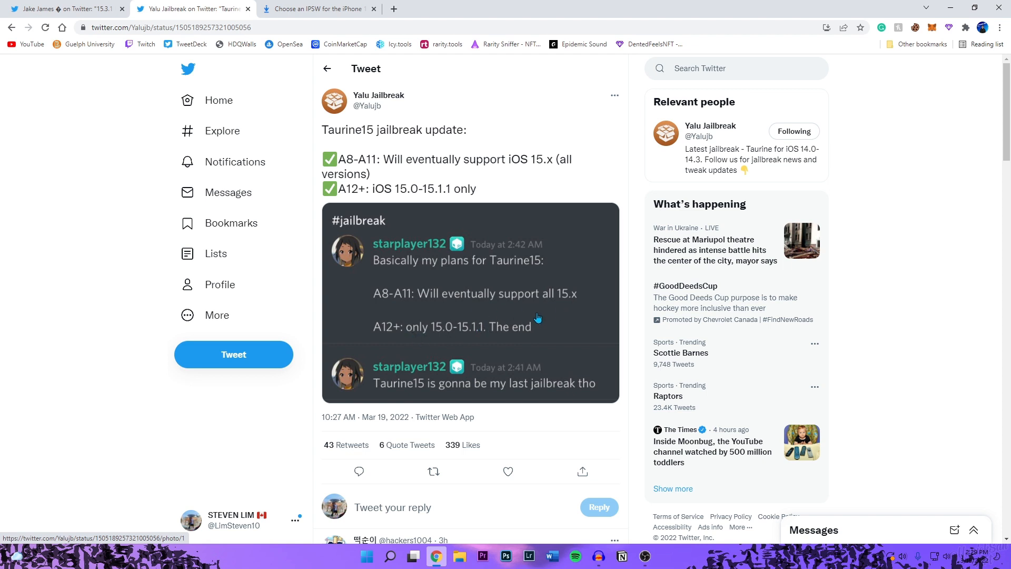
mouse_move(393, 335)
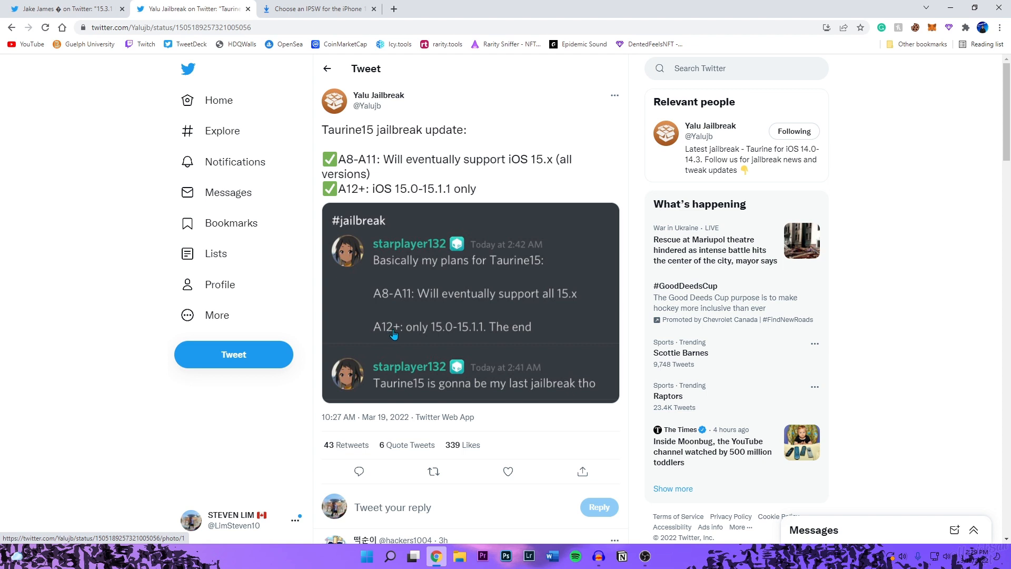
mouse_move(444, 338)
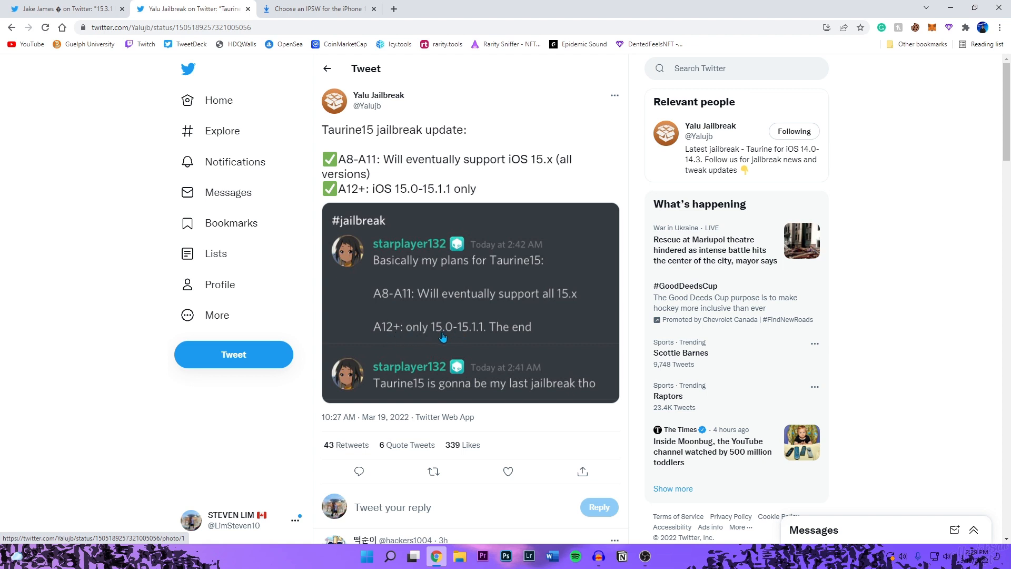
mouse_move(567, 335)
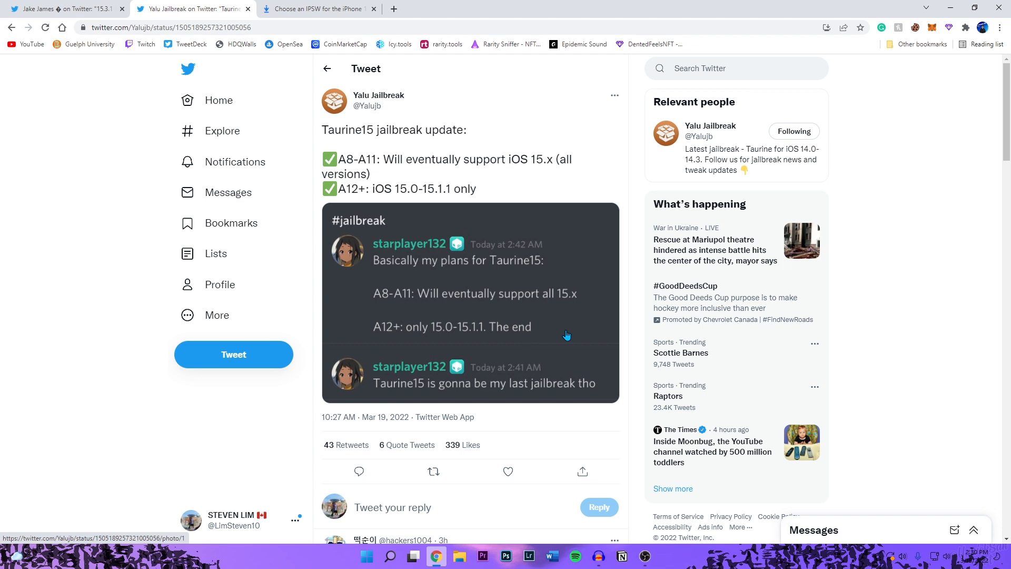
mouse_move(349, 335)
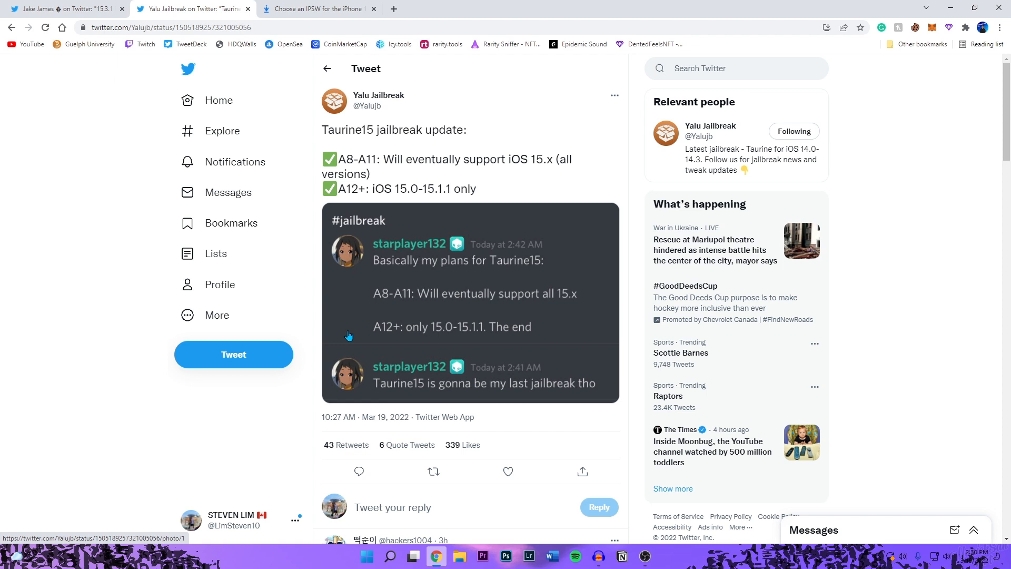
mouse_move(420, 333)
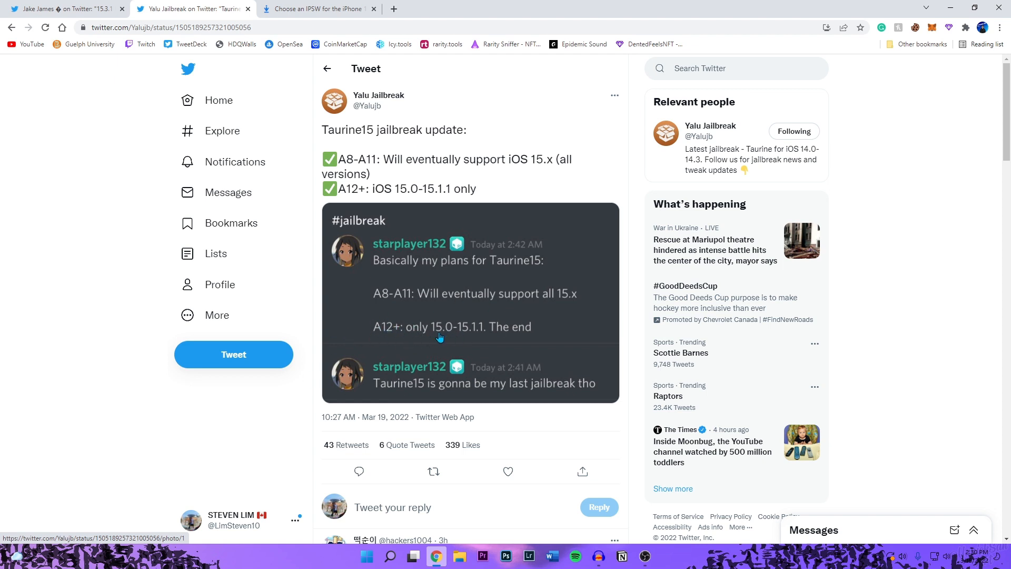
mouse_move(546, 332)
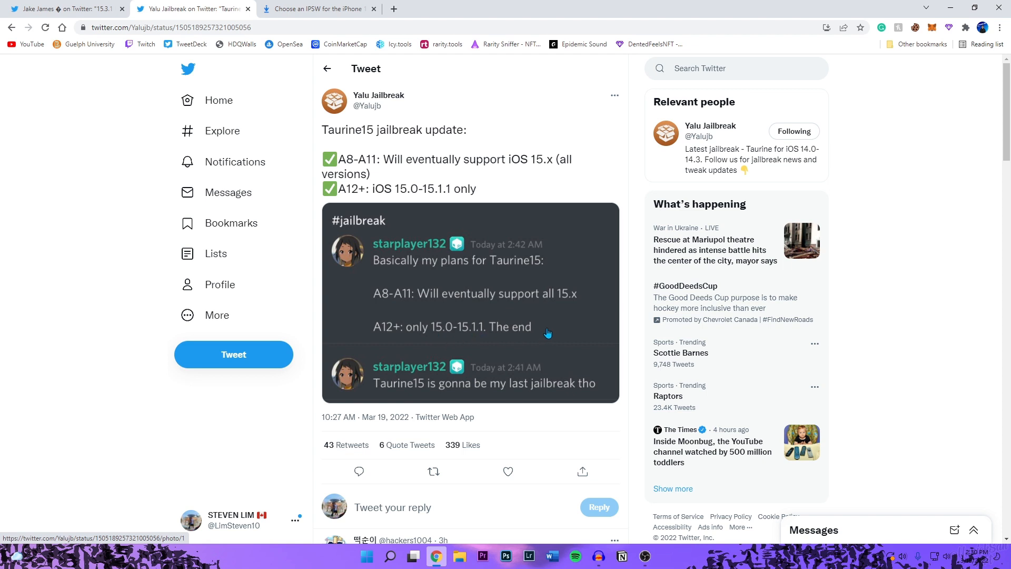
mouse_move(403, 392)
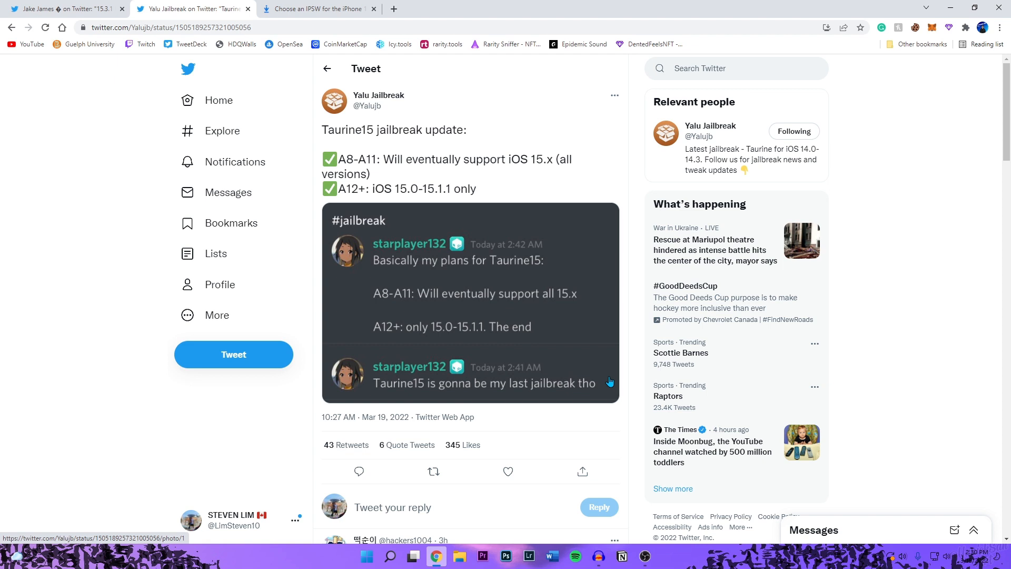
mouse_move(465, 401)
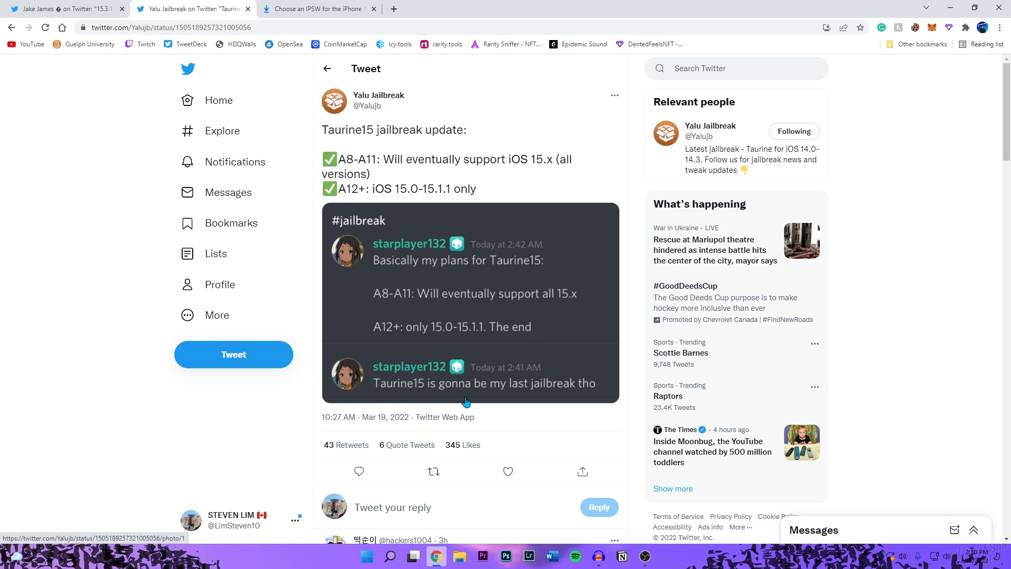
mouse_move(481, 403)
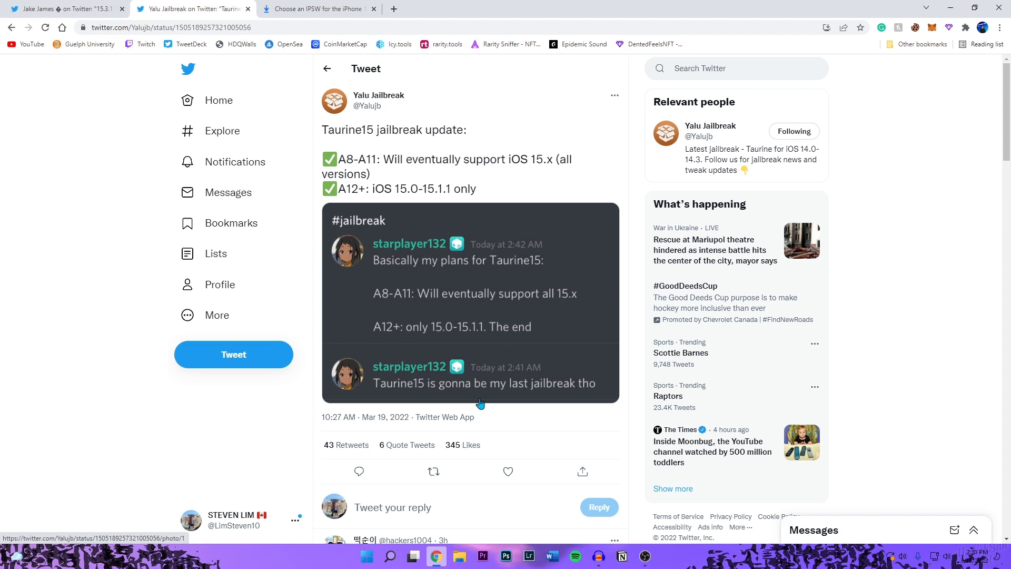
mouse_move(63, 220)
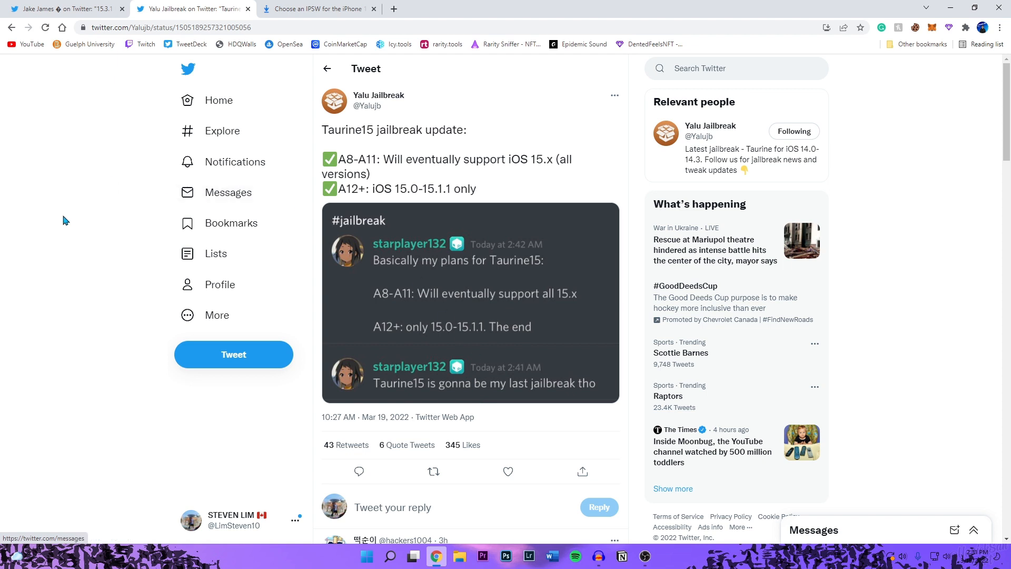